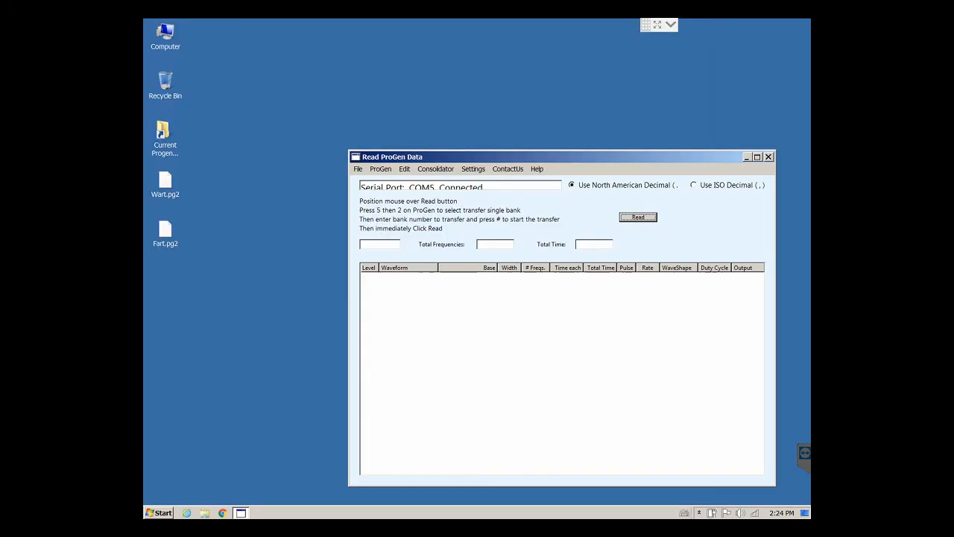
- Read bank 6 from the ProGen and scroll through its 496-frequency listing (02:01:10 total)
left_click(638, 218)
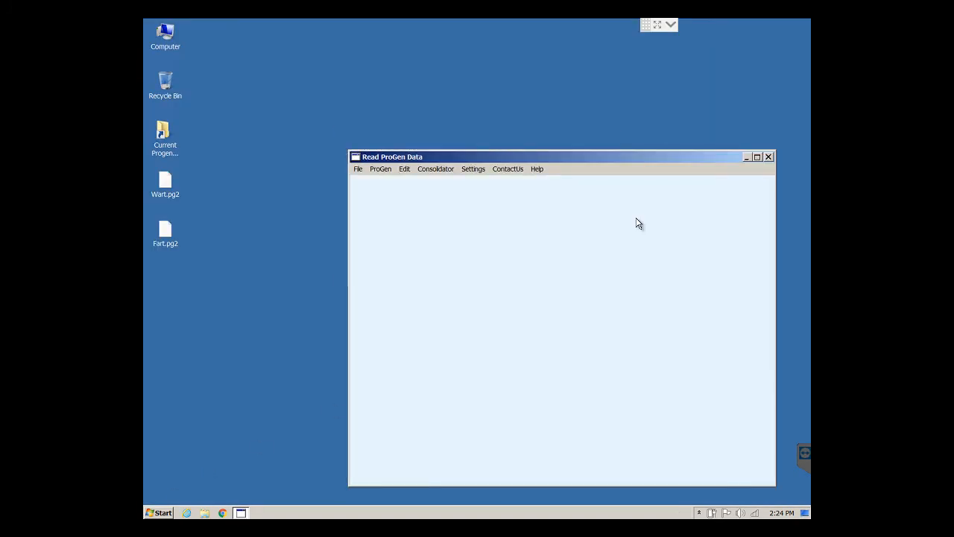
left_click(638, 218)
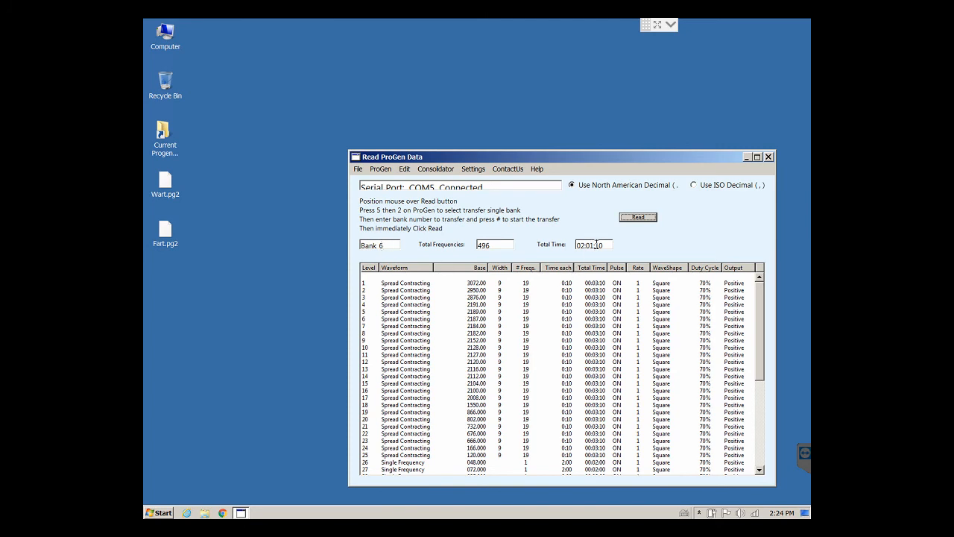
scroll("down", 3)
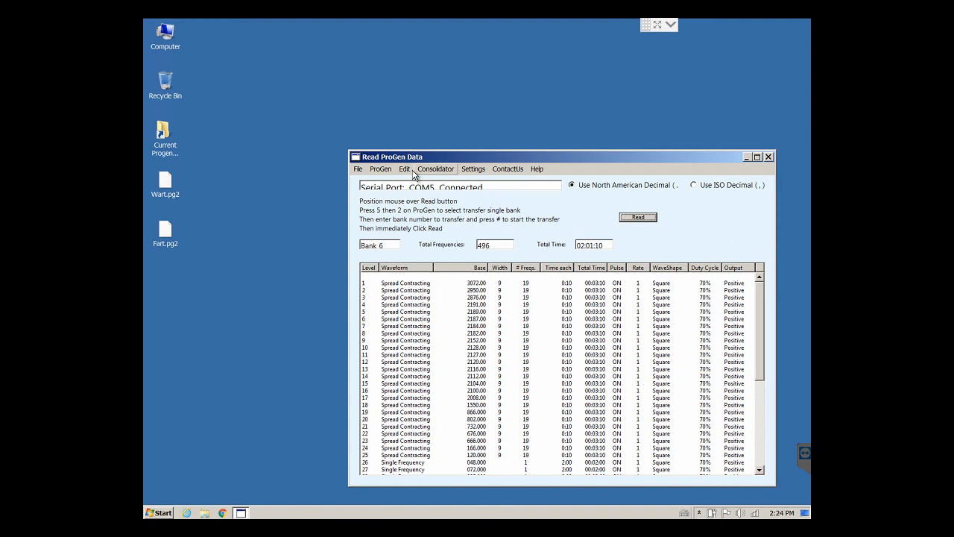
mouse_move(380, 168)
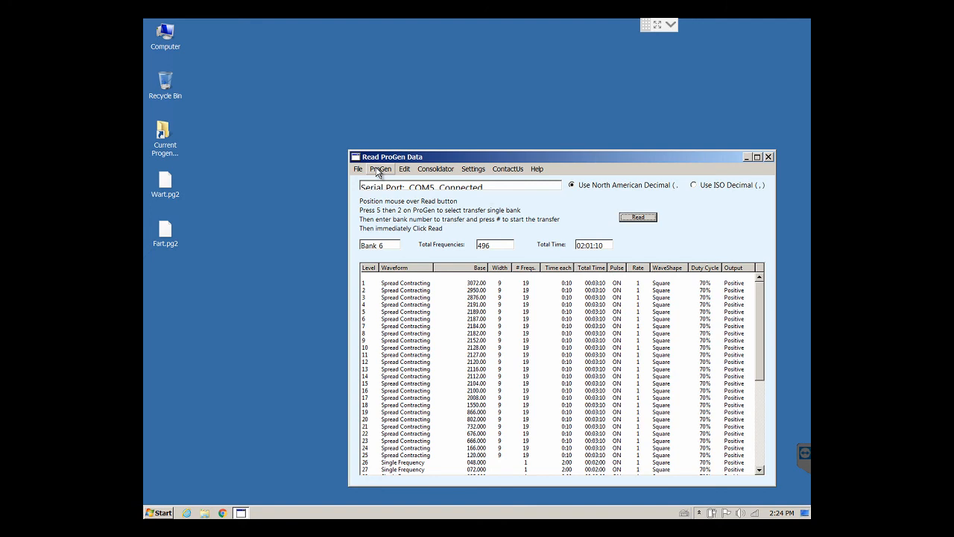
mouse_move(453, 199)
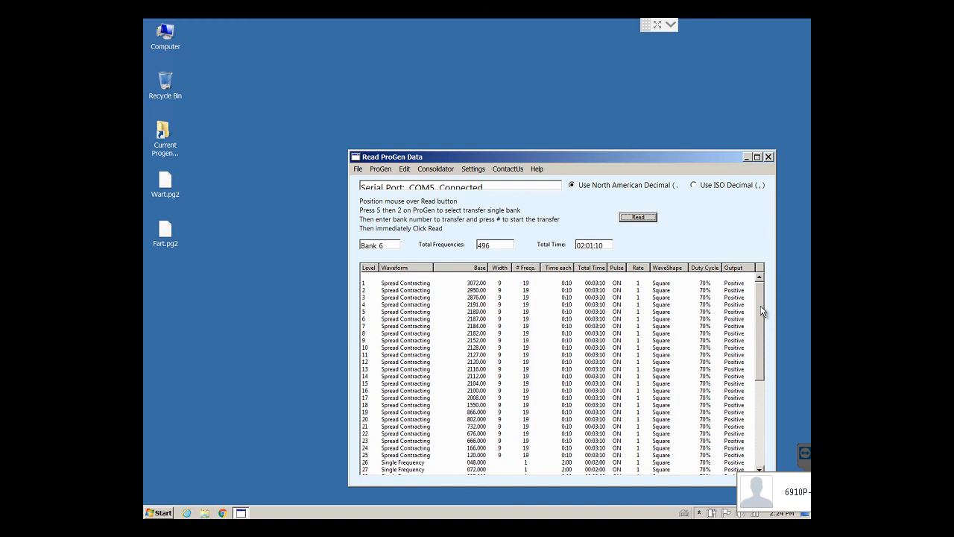
scroll("down", 3)
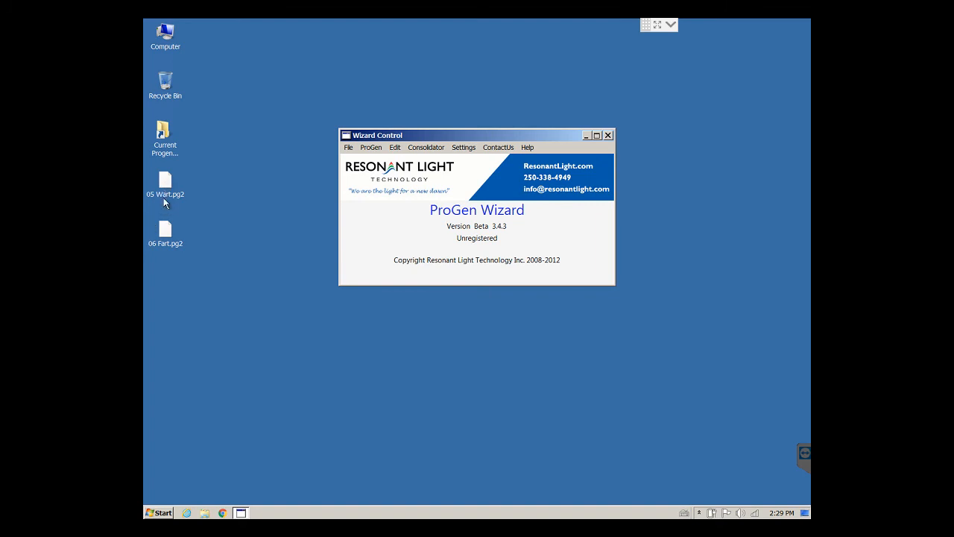
mouse_move(172, 202)
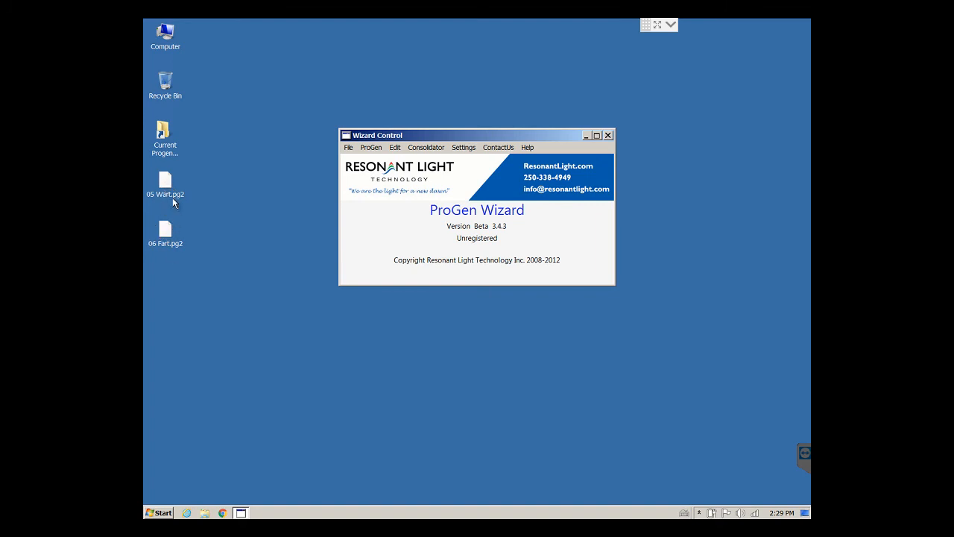
mouse_move(310, 202)
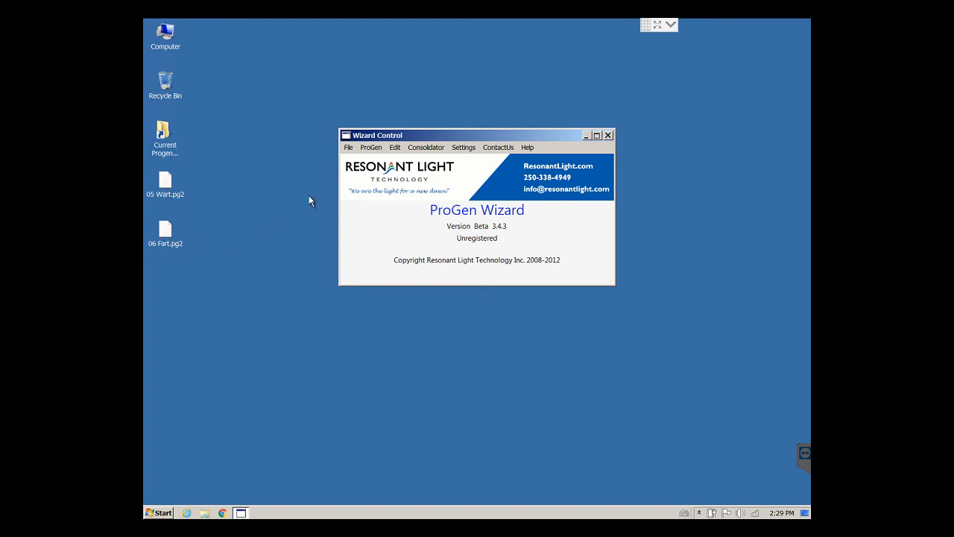
- Read bank 5 from the ProGen via ProGen > Read ProGen, listing 81 frequencies (01:03:00)
left_click(372, 147)
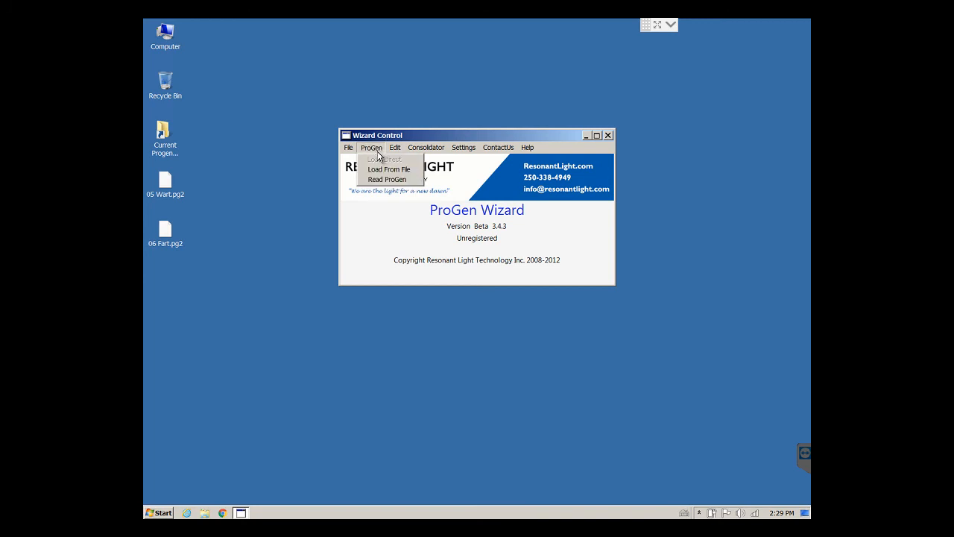
mouse_move(388, 178)
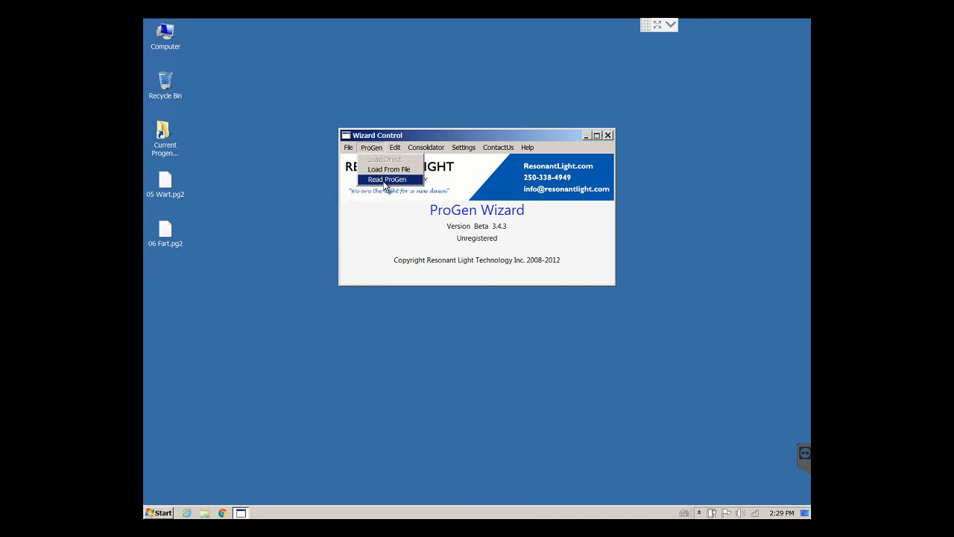
left_click(387, 179)
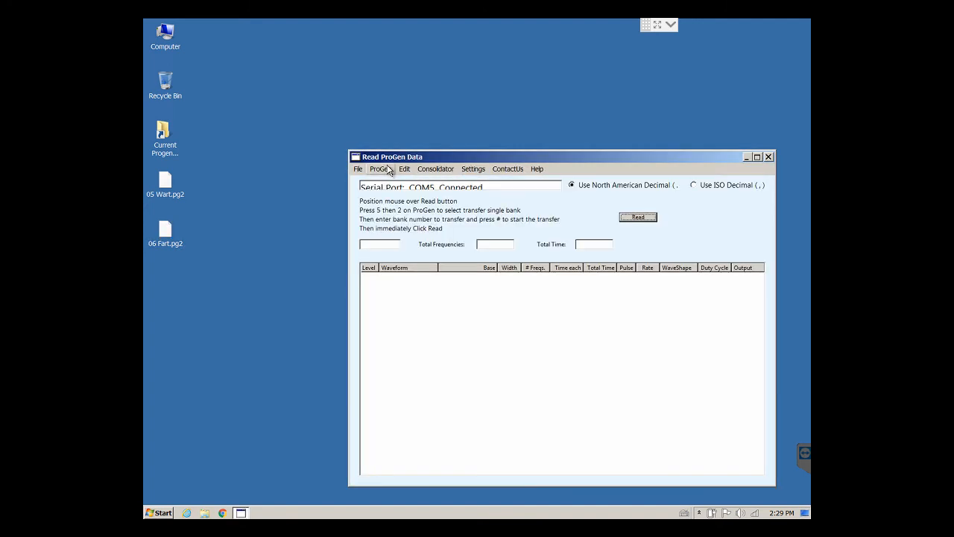
left_click_drag(393, 156, 339, 111)
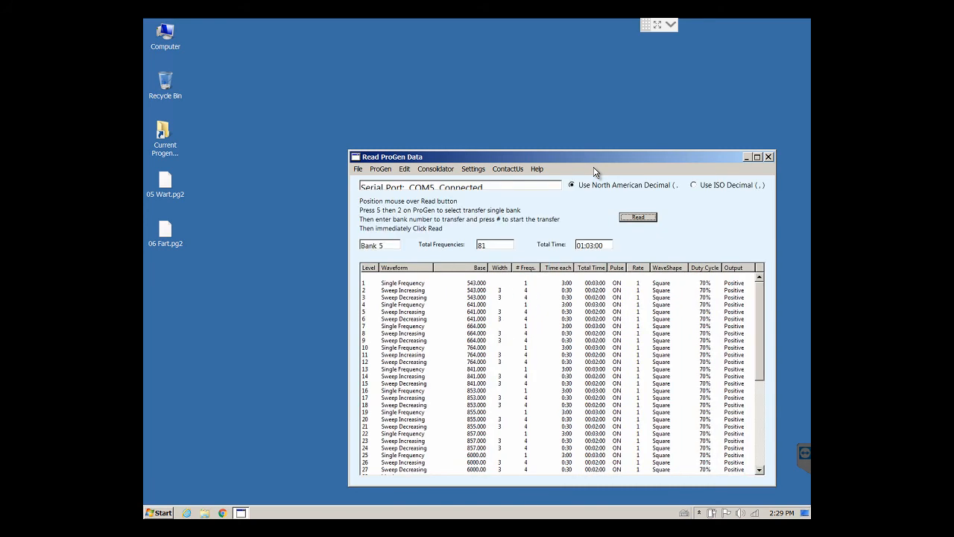
- Save the bank 5 readout as Bank_5.pg2 on the Desktop
left_click(357, 169)
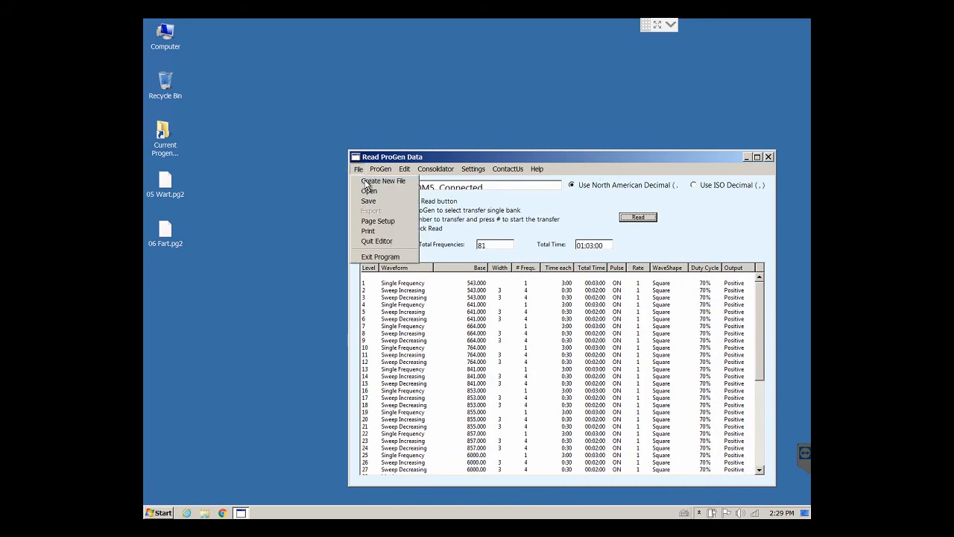
left_click(368, 201)
type("Bank_5")
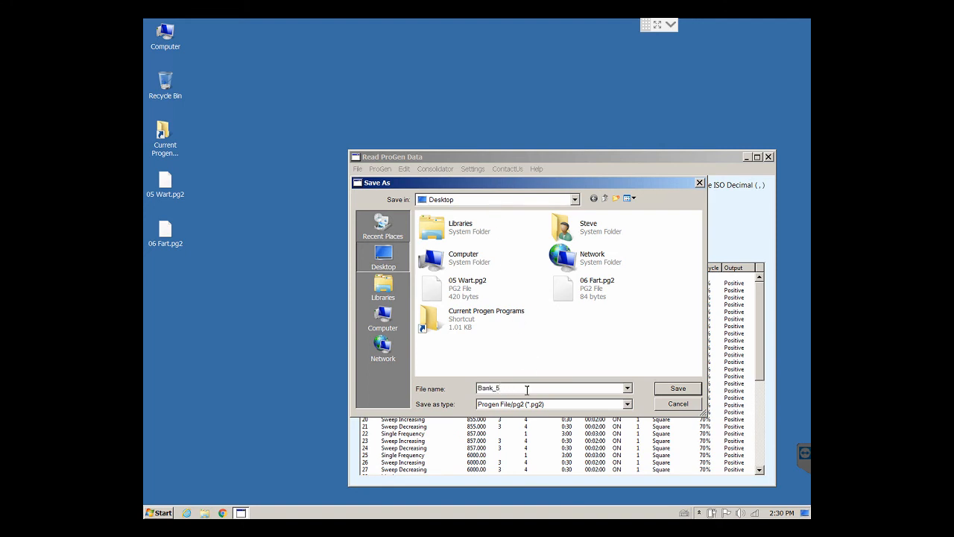
left_click(676, 387)
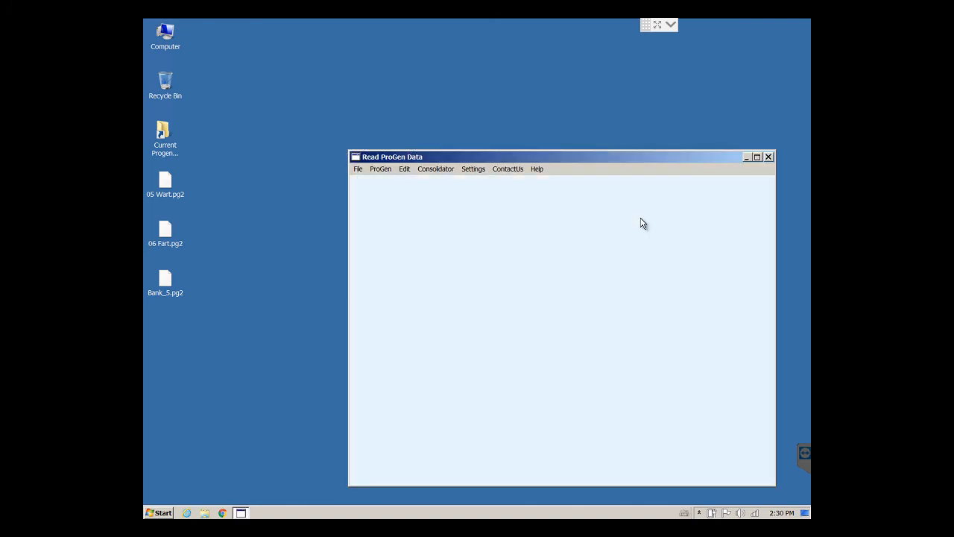
- Read bank 6 and save its readout as Bank_6.pg2 on the Desktop
left_click(358, 169)
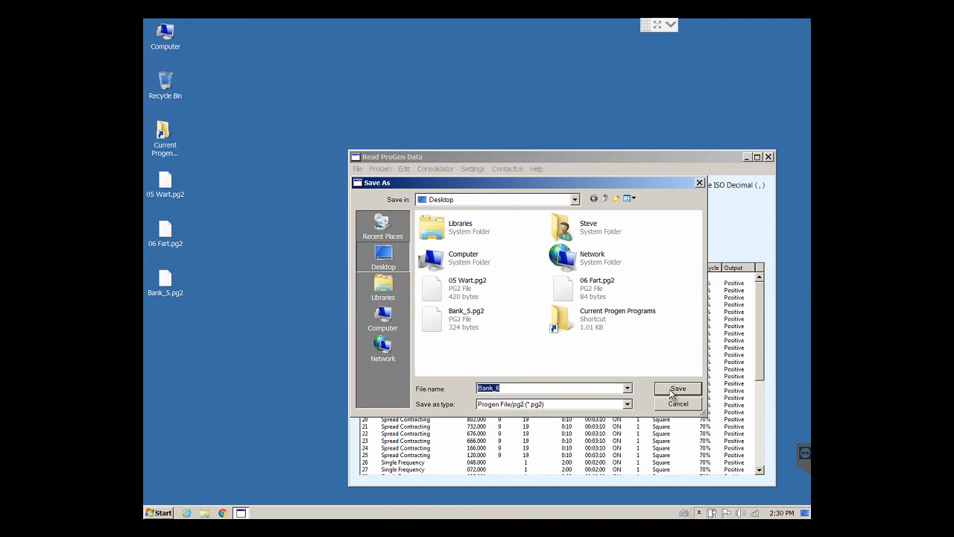
left_click(676, 388)
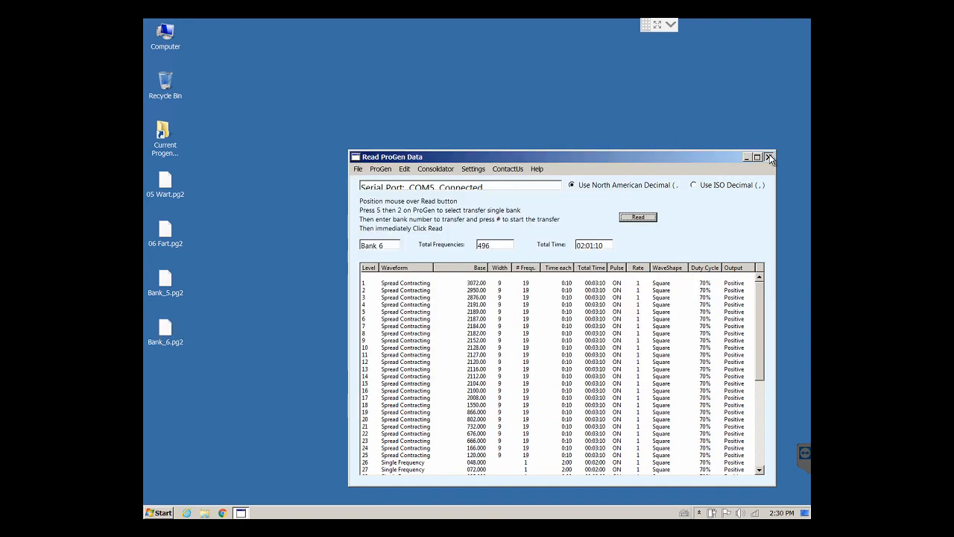
- Close the readout and choose 05 Wart.pg2 in the Load From File window
left_click(769, 157)
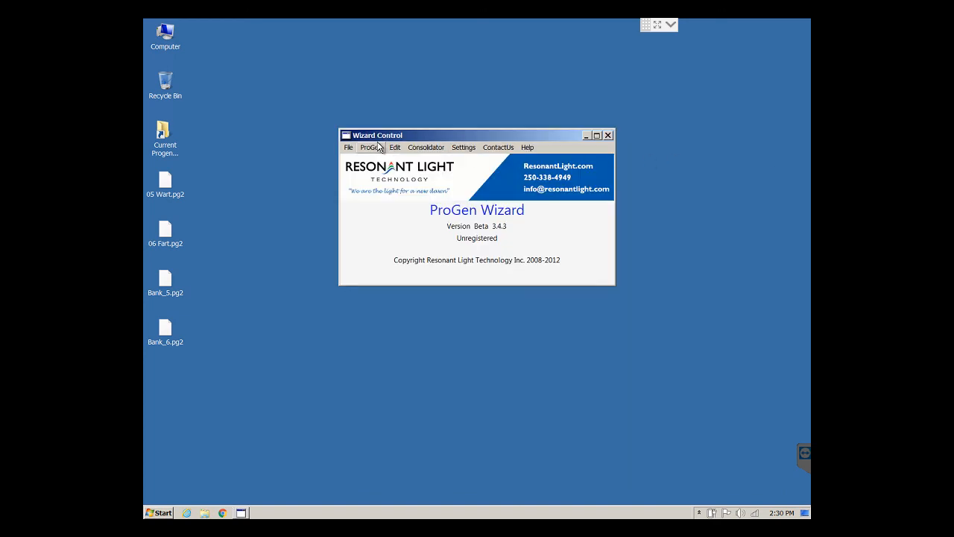
left_click(371, 147)
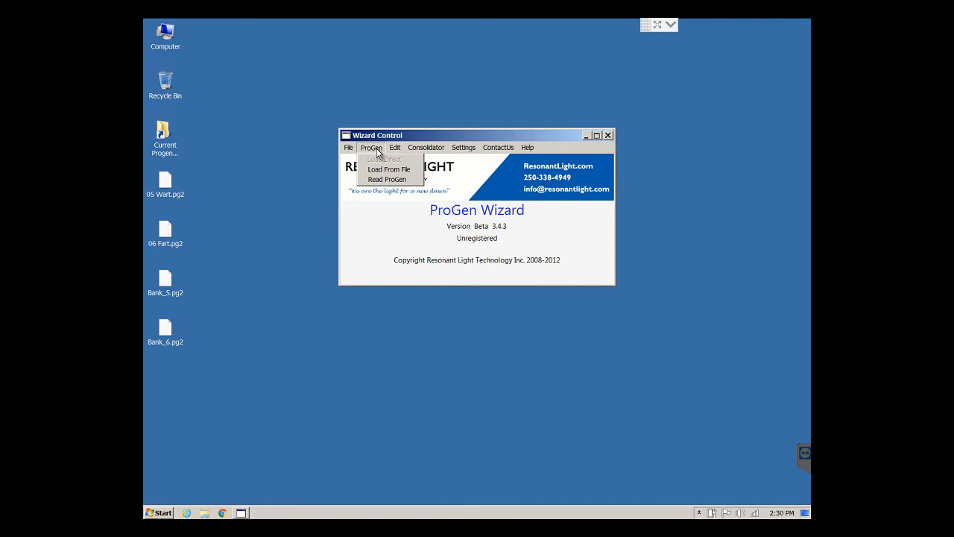
mouse_move(178, 246)
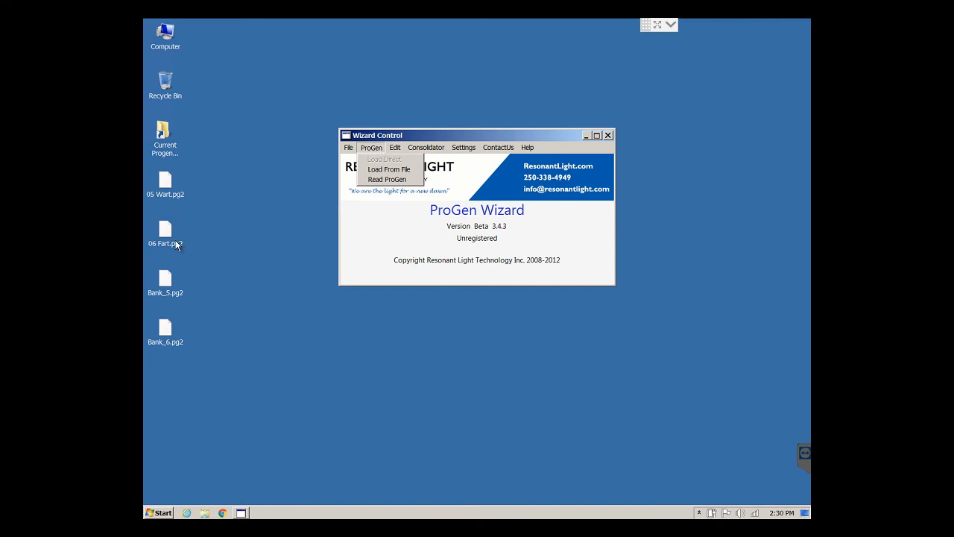
mouse_move(387, 170)
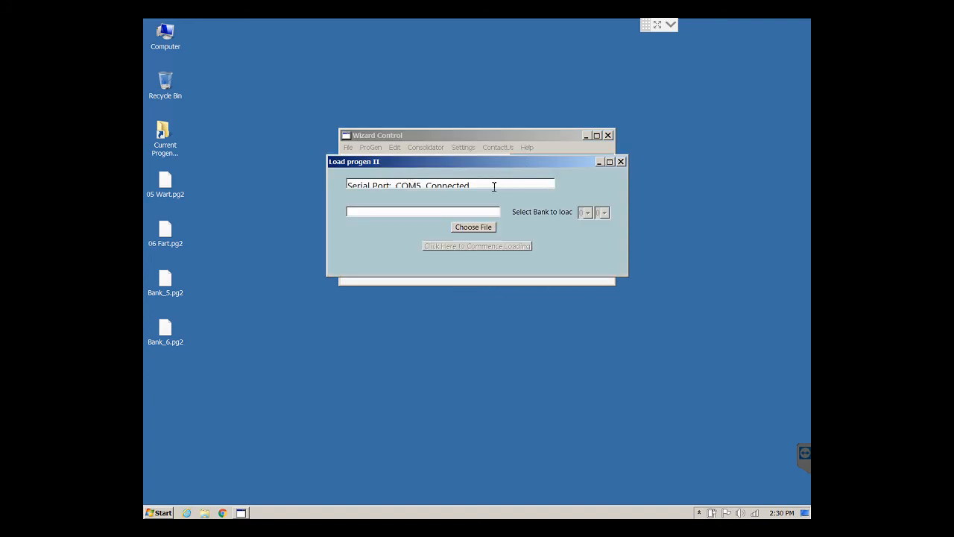
left_click(472, 226)
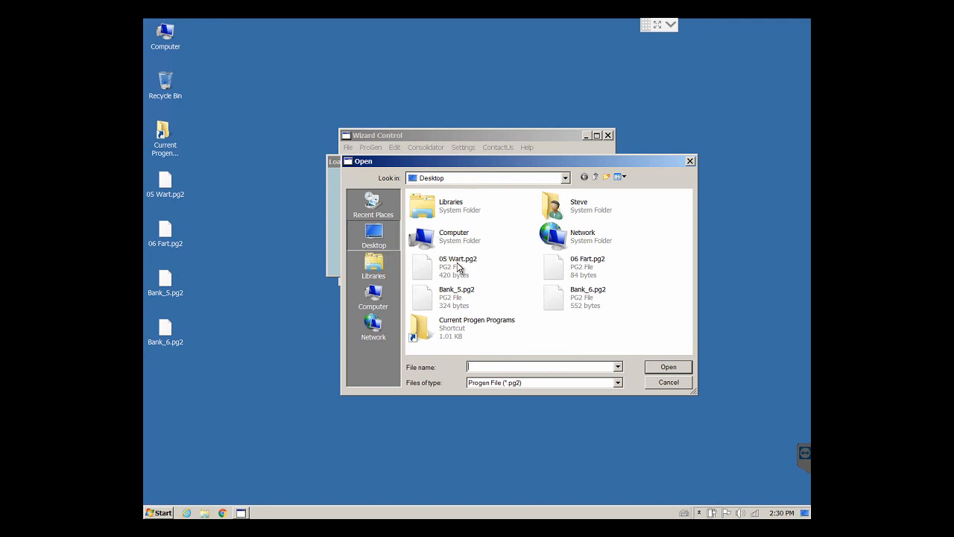
left_click(668, 366)
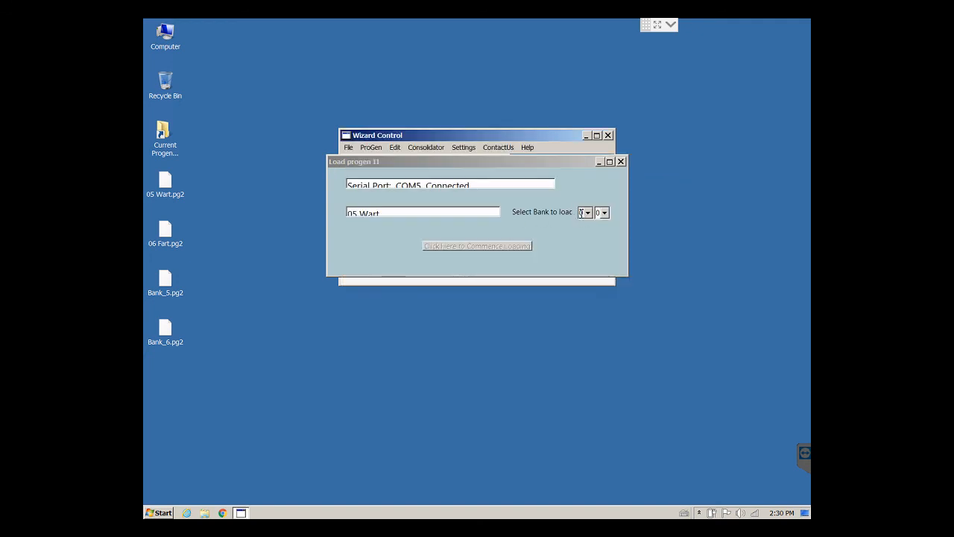
- Load 05 Wart into bank 5, confirm, and close the window after it loads in 11 seconds
left_click(584, 211)
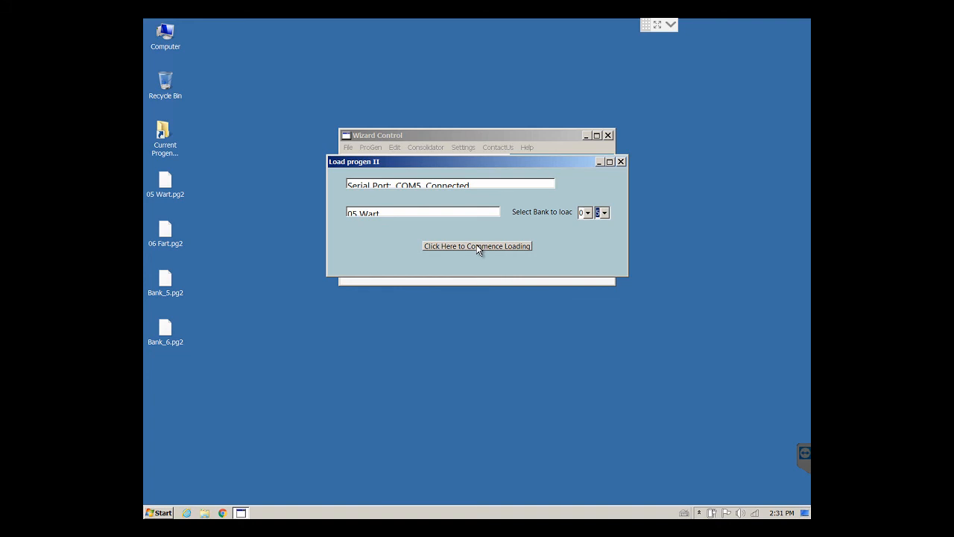
left_click(477, 246)
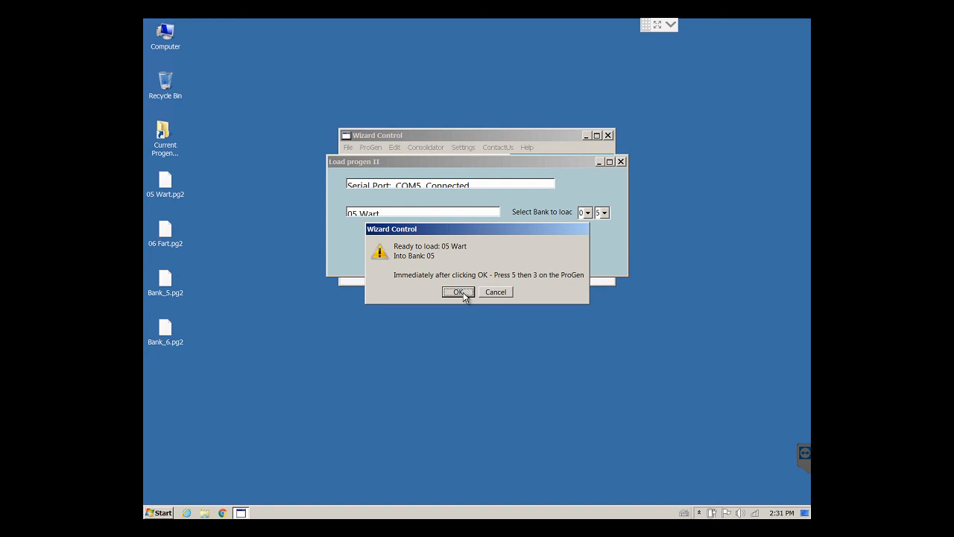
left_click(458, 291)
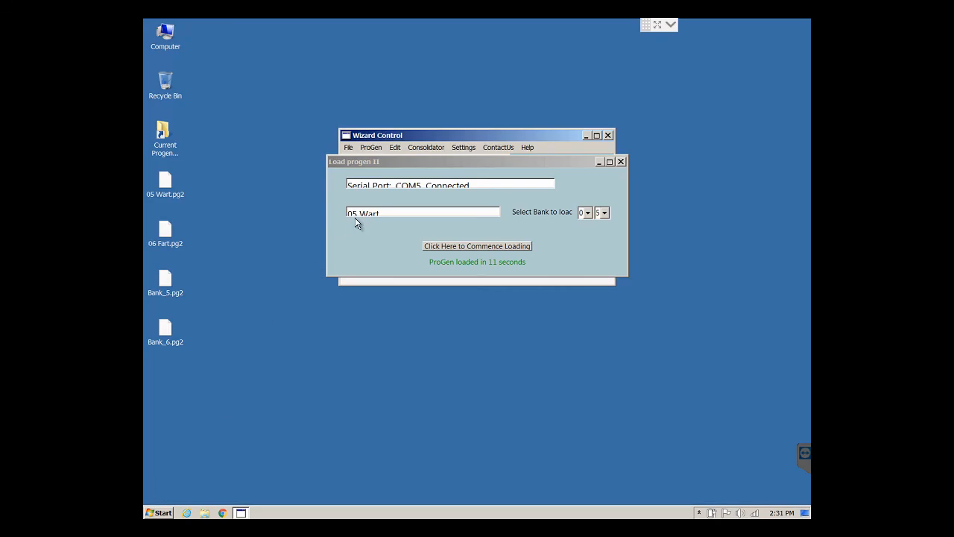
mouse_move(462, 283)
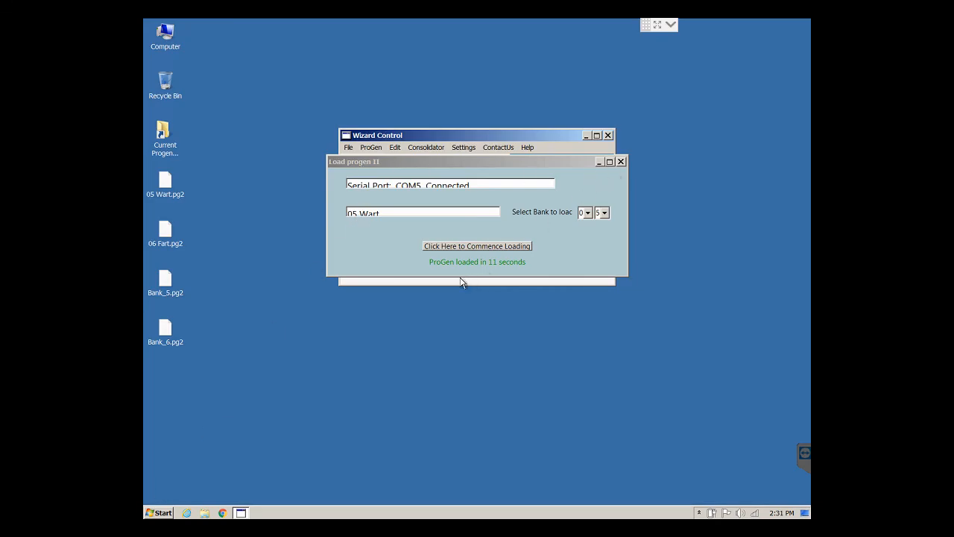
left_click(620, 161)
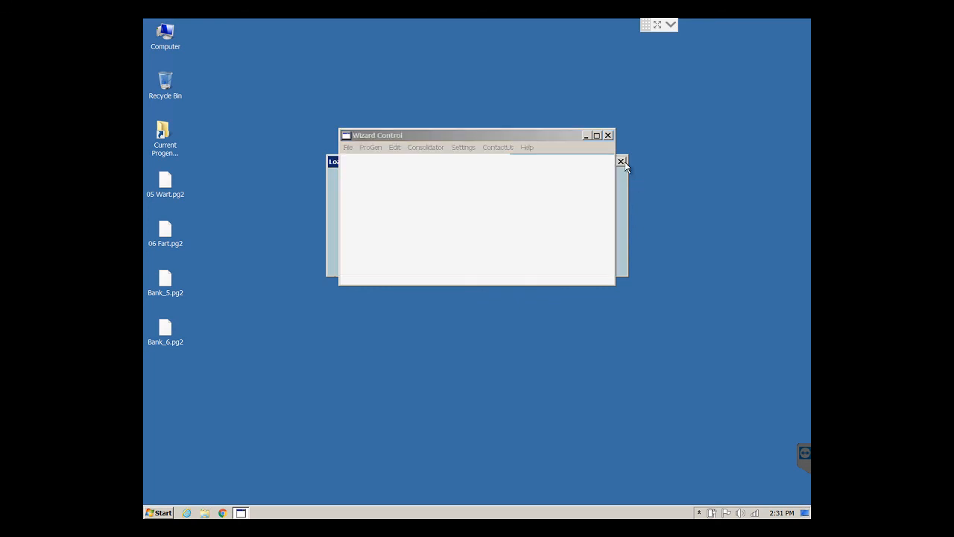
- Choose 06 Fart.pg2 as the program file in the Load From File window
left_click(369, 148)
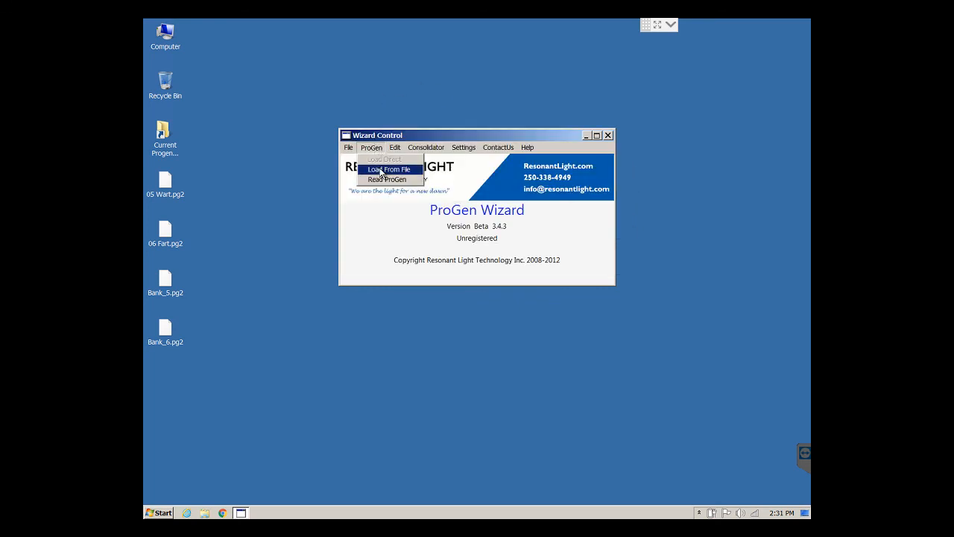
left_click(389, 170)
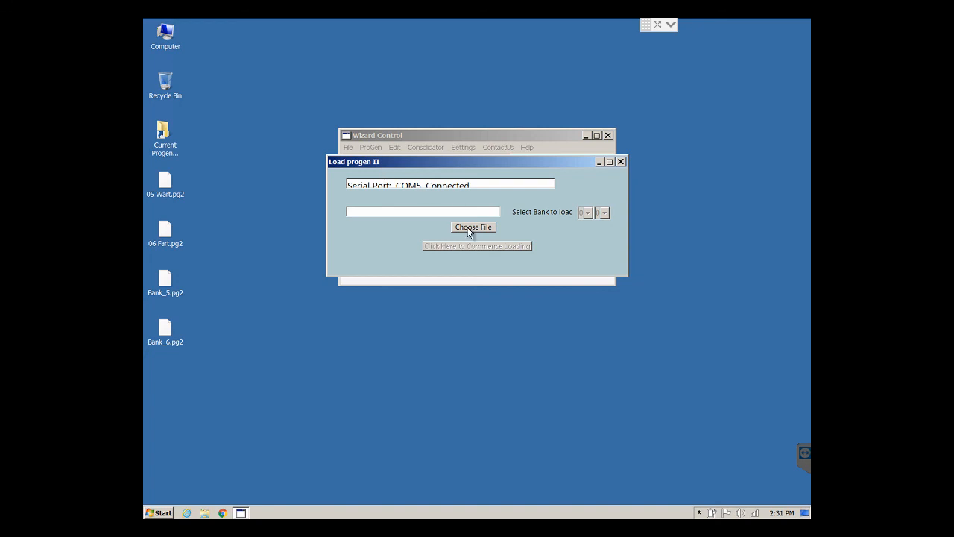
left_click(472, 226)
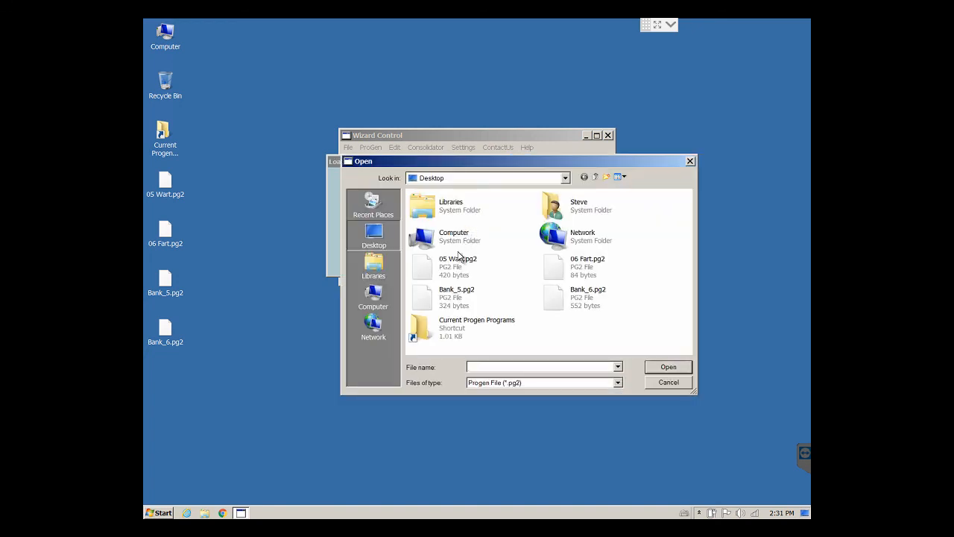
double_click(587, 266)
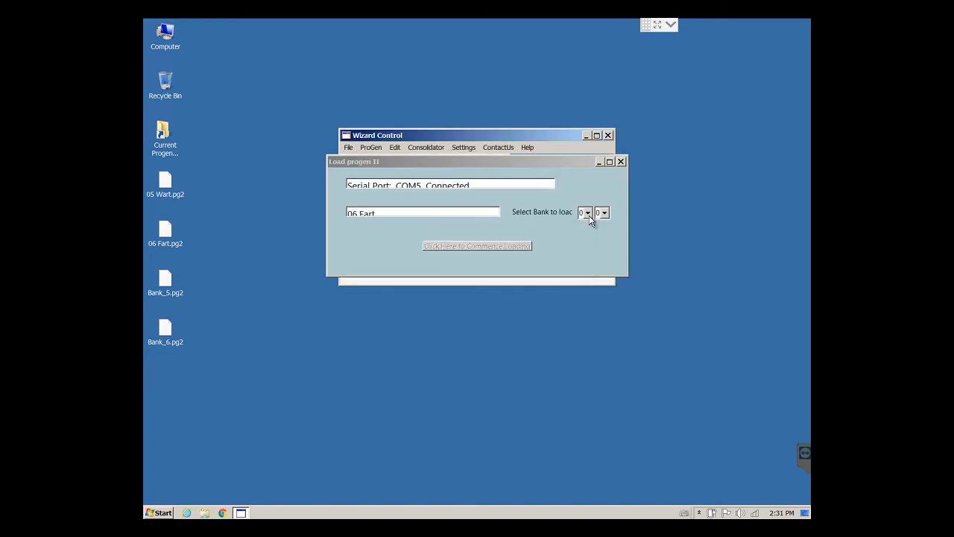
- Set bank 6 as the destination and commence loading 06 Fart into the ProGen
left_click(602, 211)
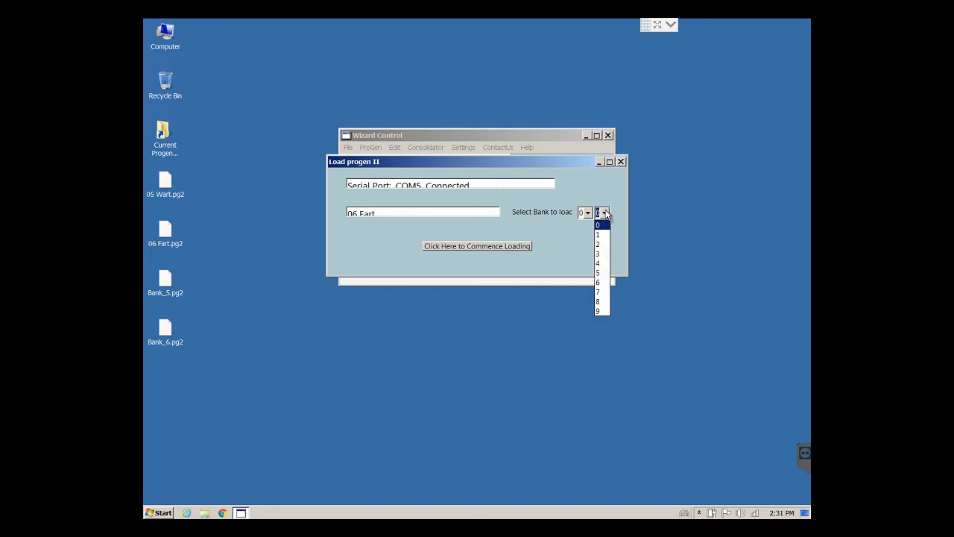
left_click(598, 282)
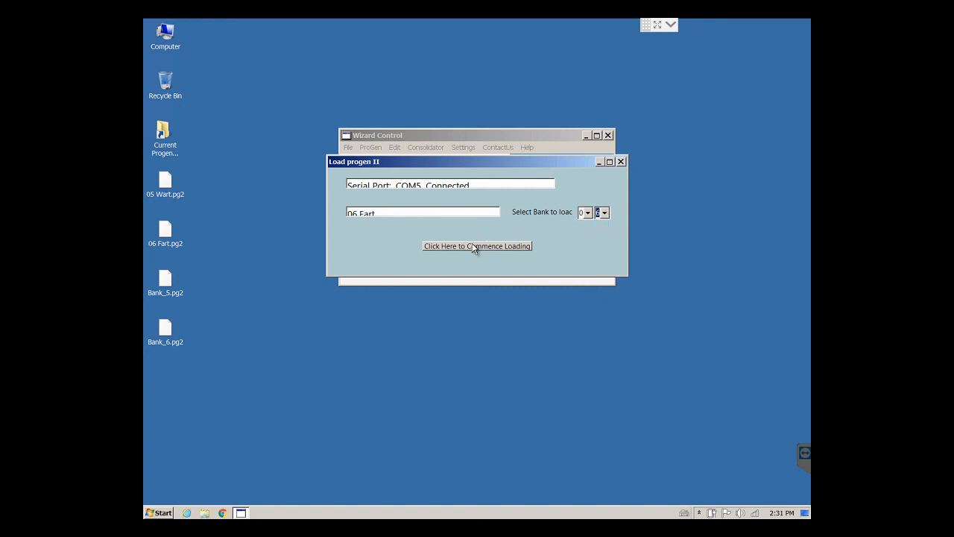
left_click(477, 246)
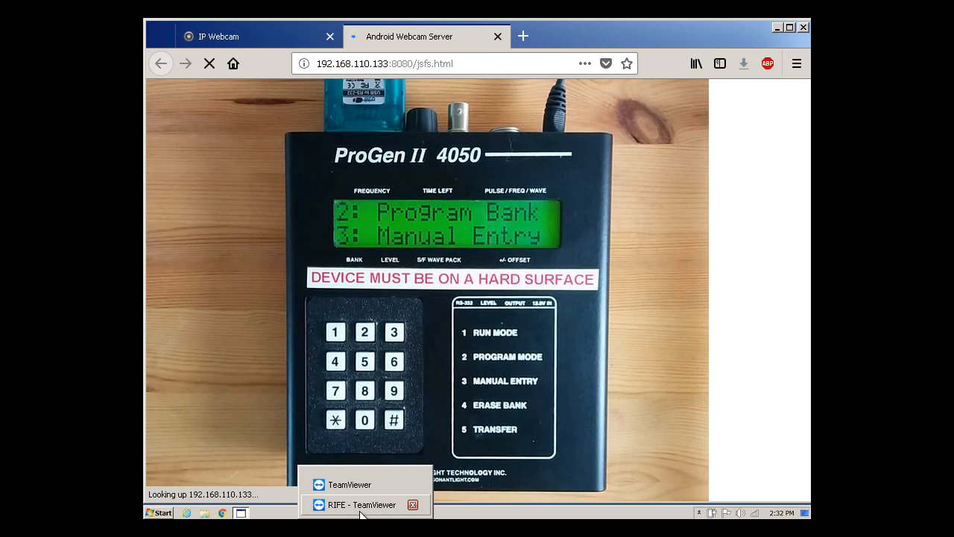
- Switch back from the webcam view to the RIFE - TeamViewer remote session
left_click(360, 504)
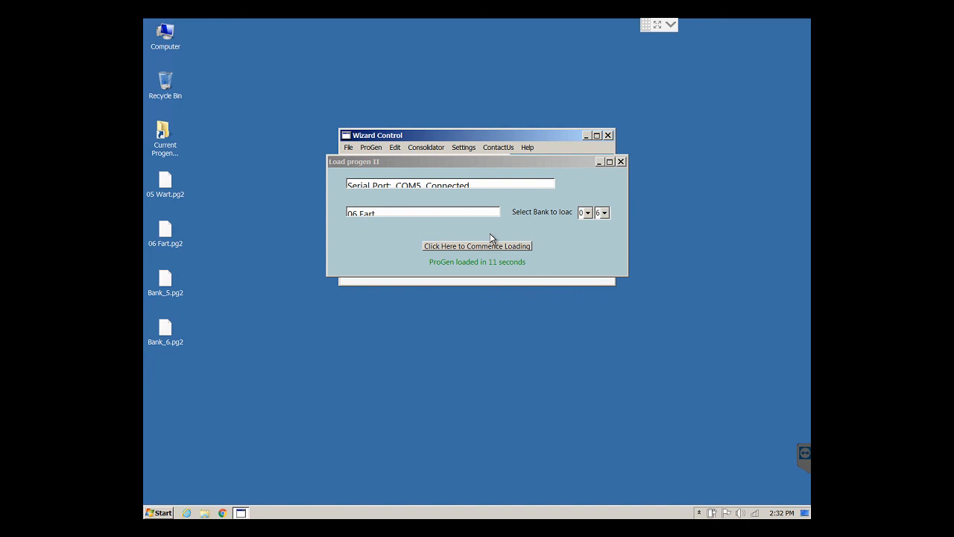
mouse_move(605, 179)
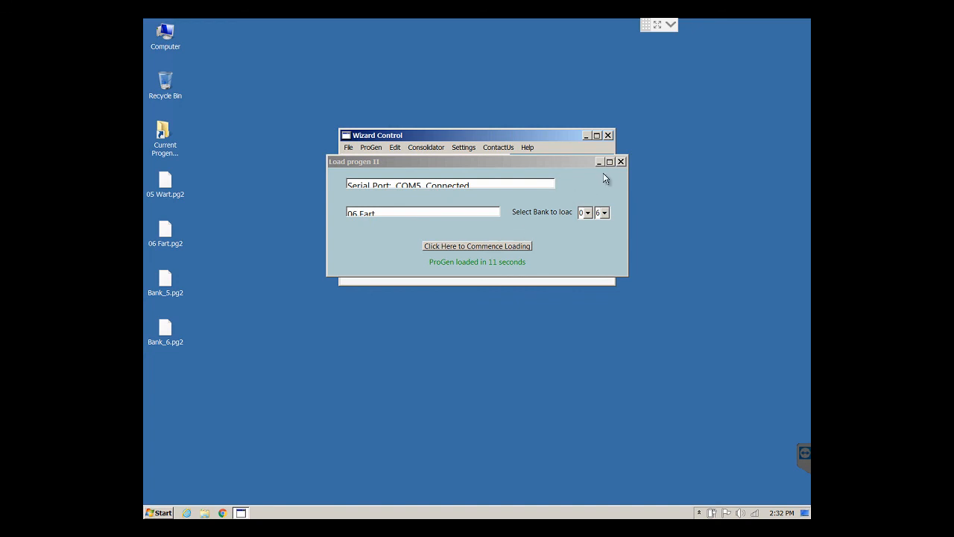
mouse_move(626, 167)
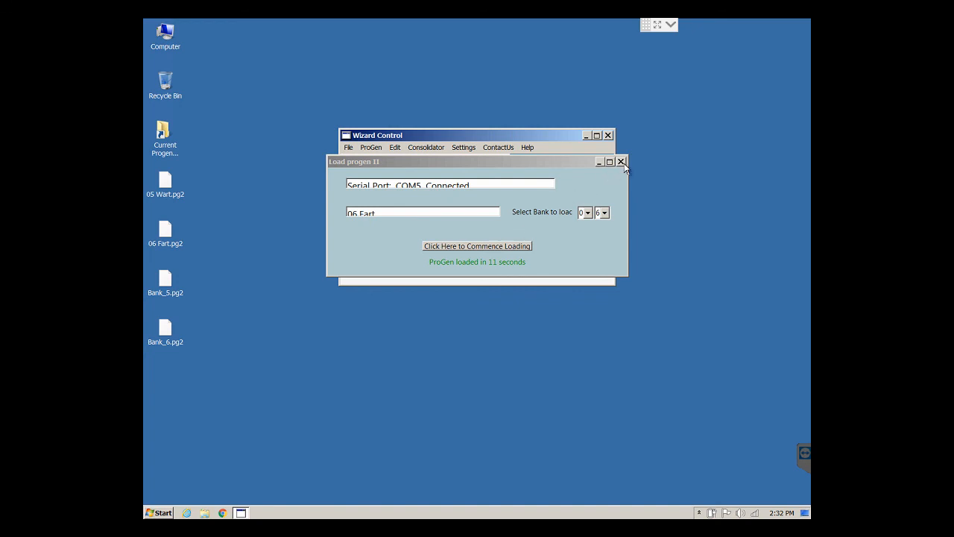
- Close the 06 Fart loading window after it finishes and bring up the ProGen menu
left_click(620, 161)
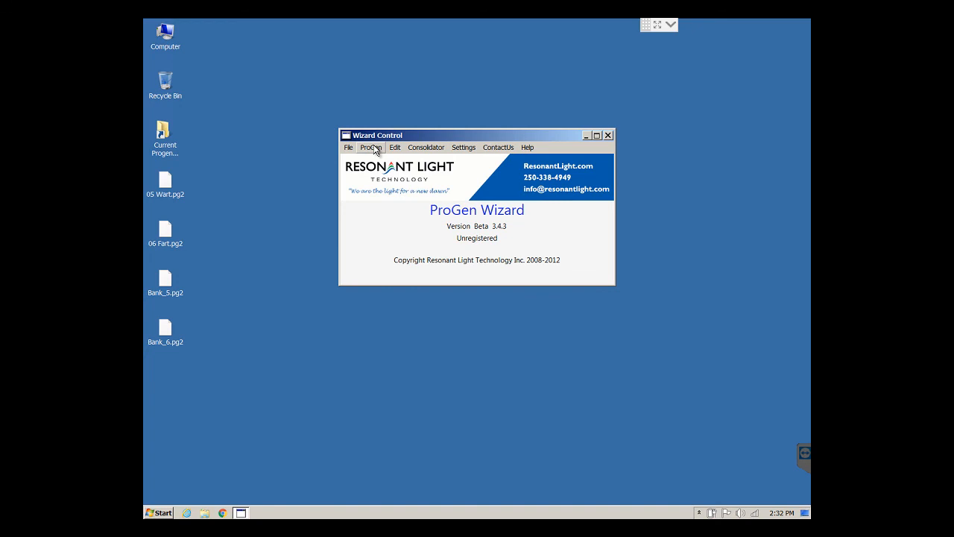
left_click(371, 147)
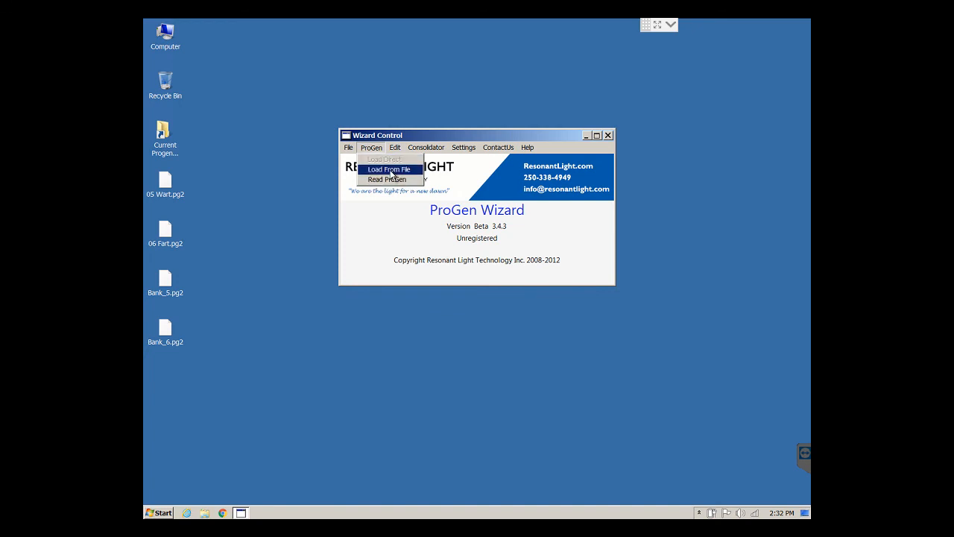
- Read bank 6 back, showing seven Spread Contracting steps totalling 01:06:30, then close the readout
left_click(387, 179)
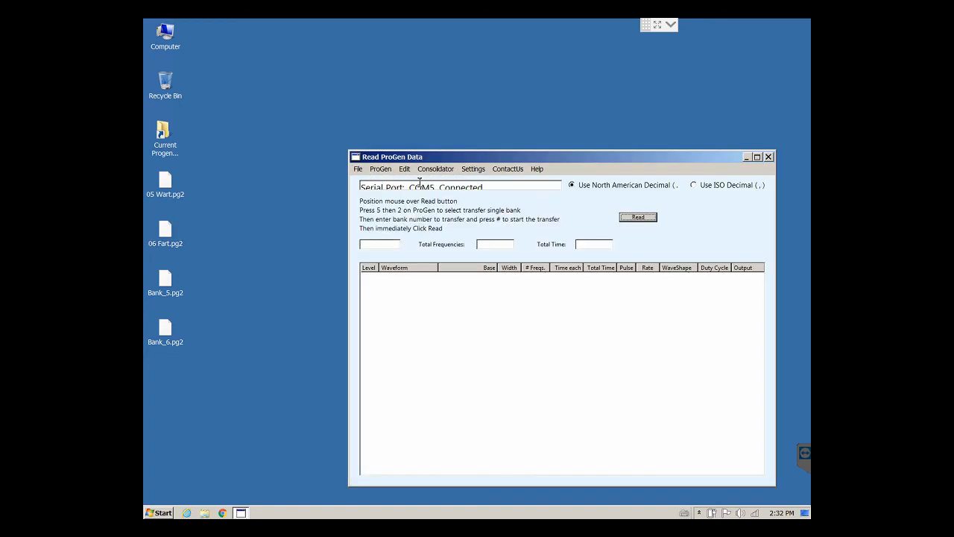
mouse_move(483, 209)
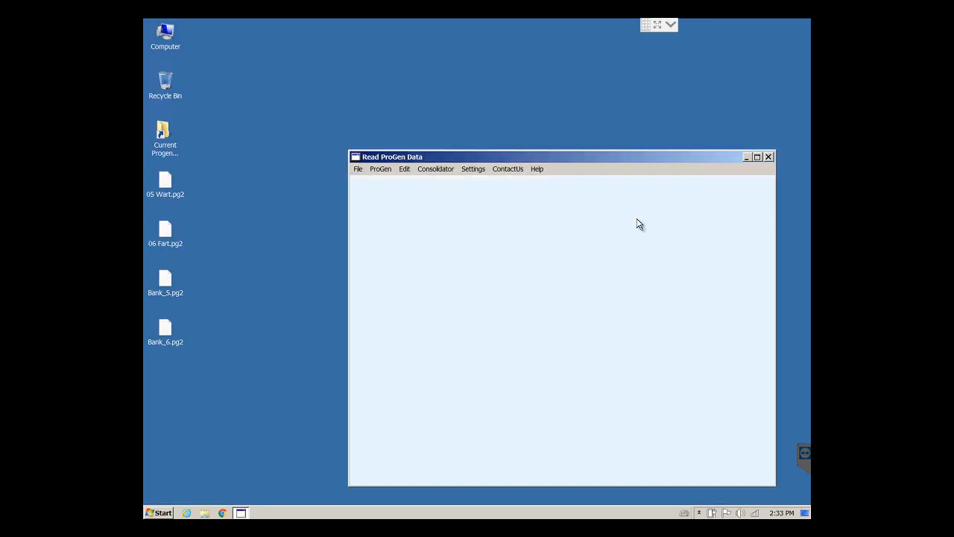
left_click(638, 217)
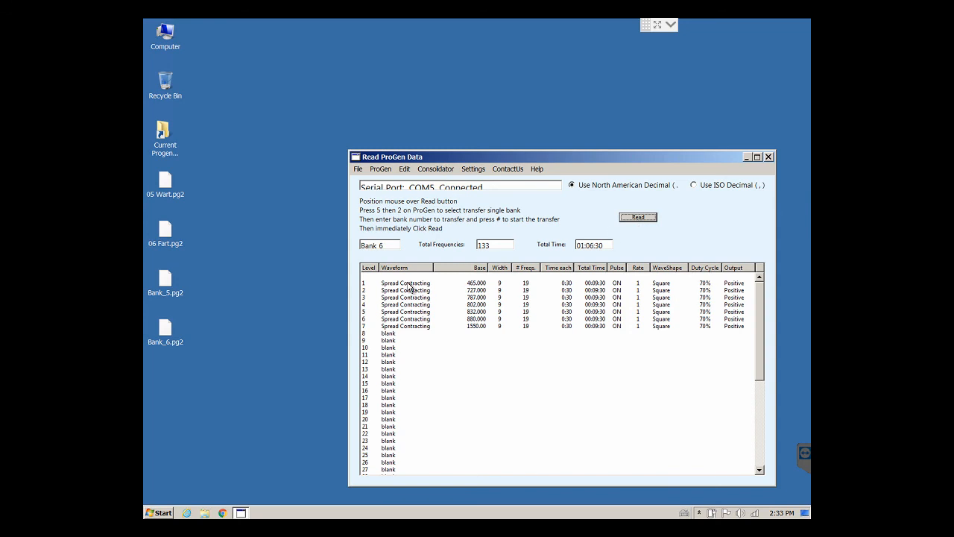
mouse_move(417, 337)
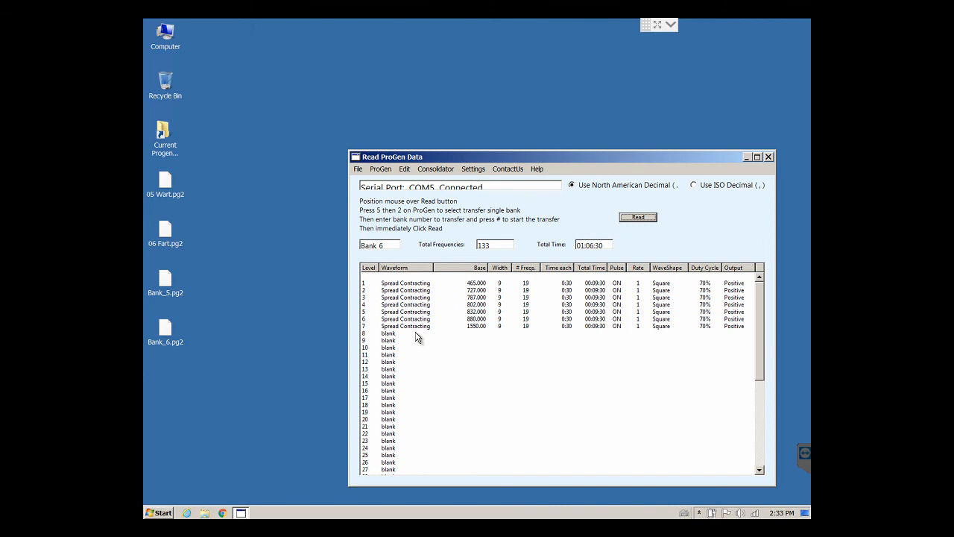
mouse_move(772, 166)
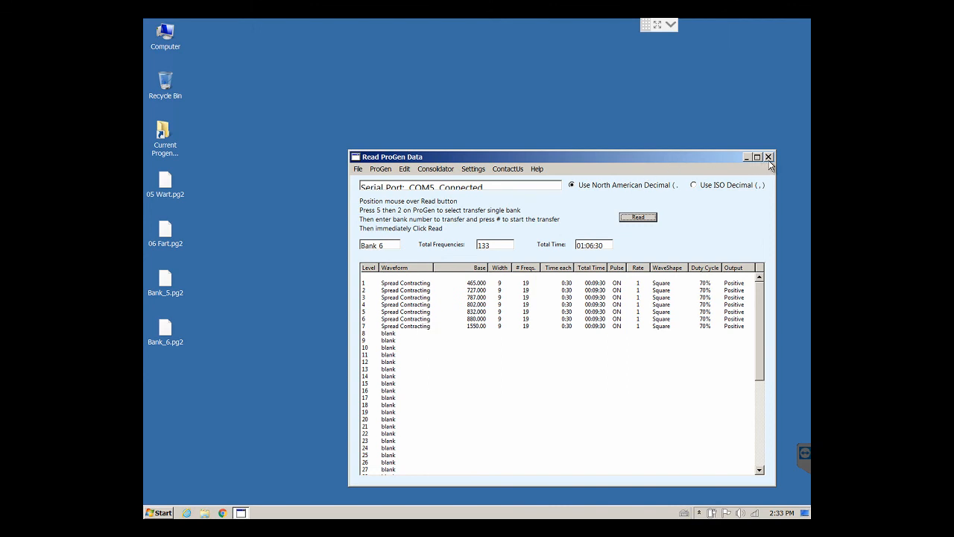
left_click(769, 157)
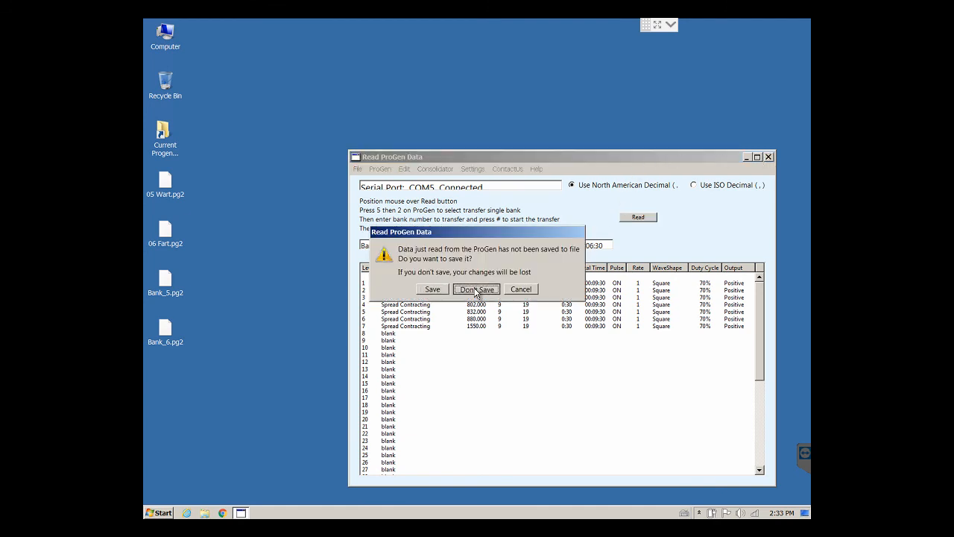
- Discard the bank 6 read data with Don't Save
left_click(477, 289)
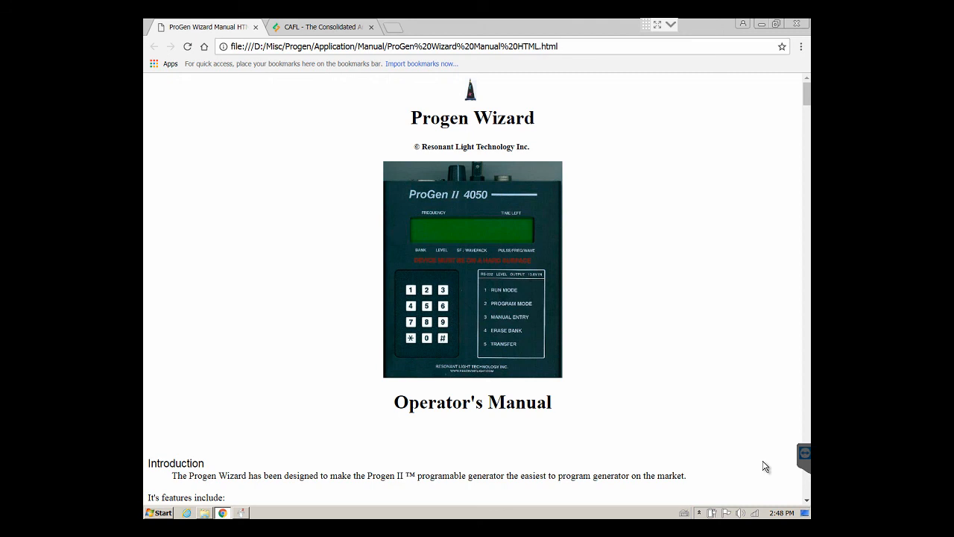
mouse_move(417, 128)
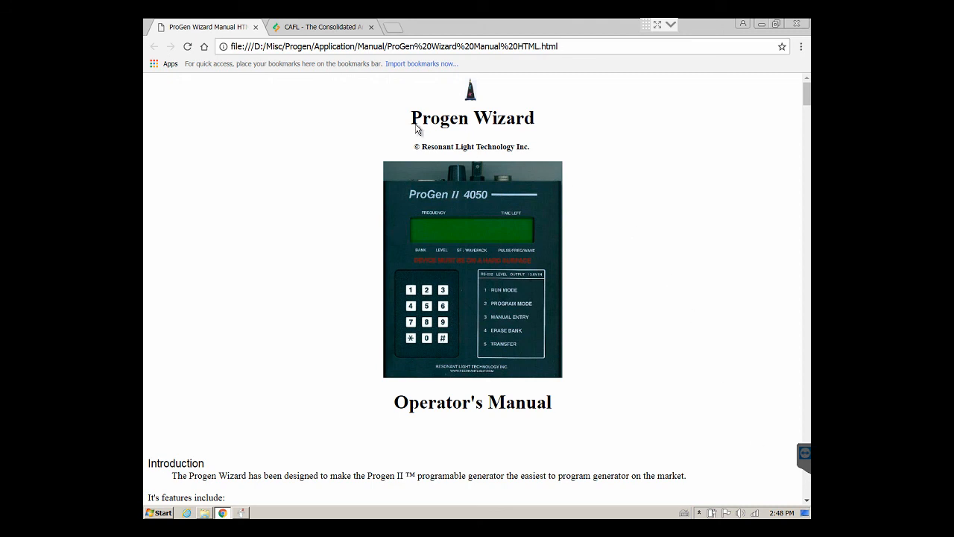
mouse_move(573, 123)
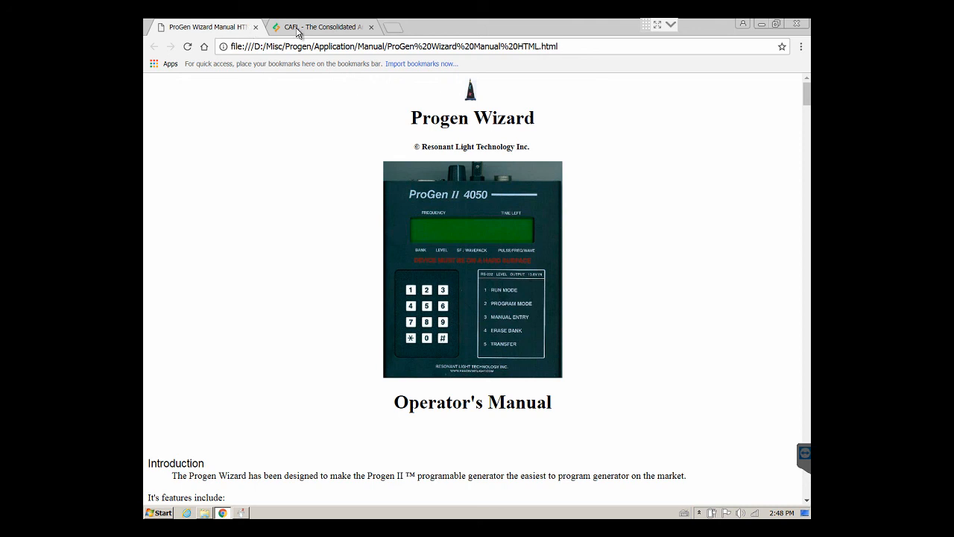
- View the CAFL frequency list on Electroherbalism, then return to the ProGen Wizard Operator's Manual
left_click(320, 27)
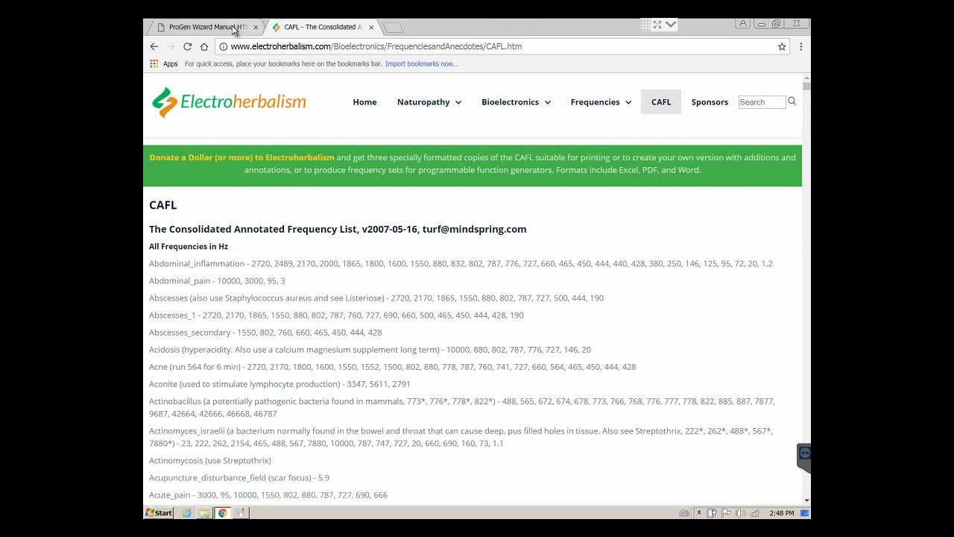
left_click(201, 27)
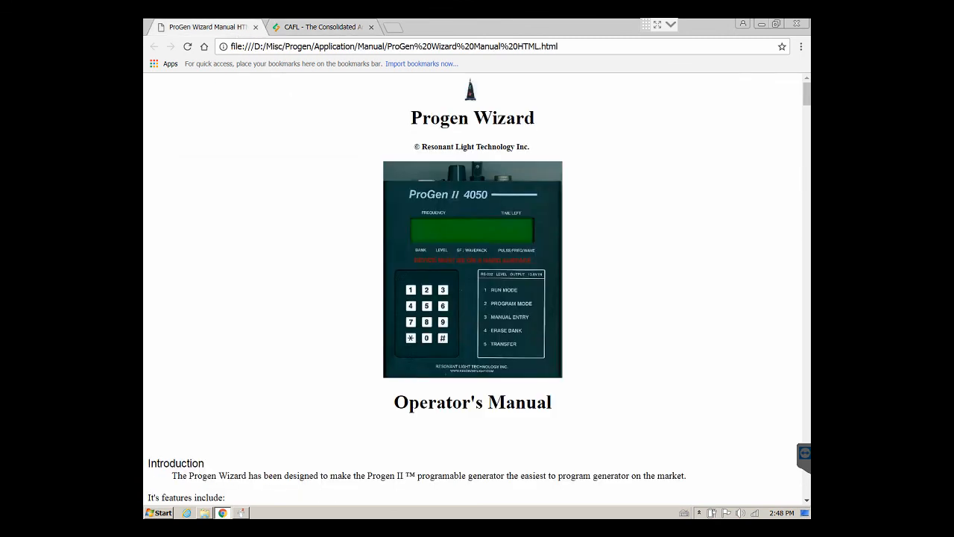